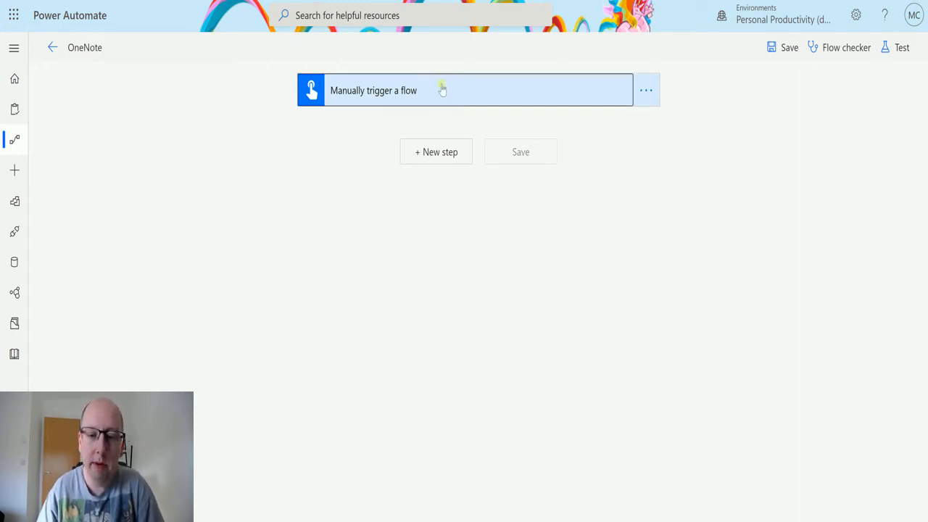
pyautogui.moveTo(426, 36)
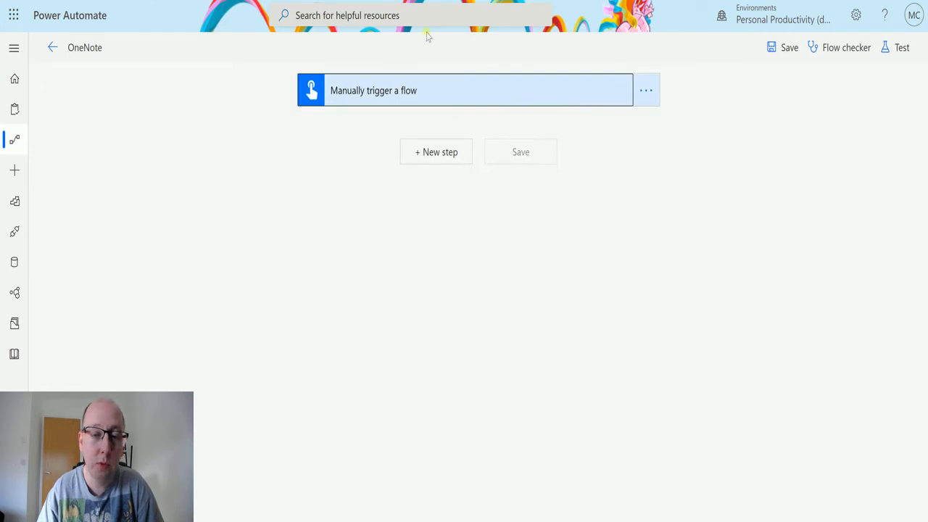
pyautogui.moveTo(405, 180)
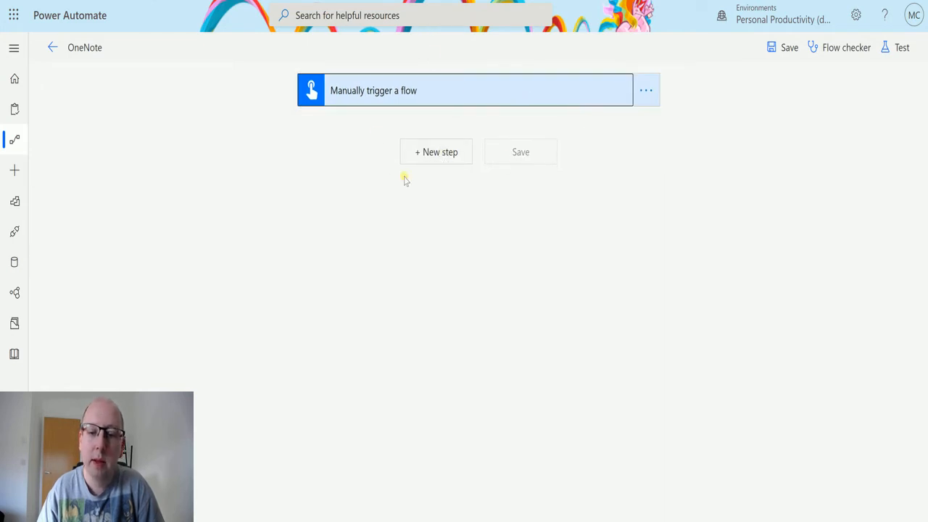
# Step: Add a new step and search the connectors for 'onenote'
pyautogui.click(435, 152)
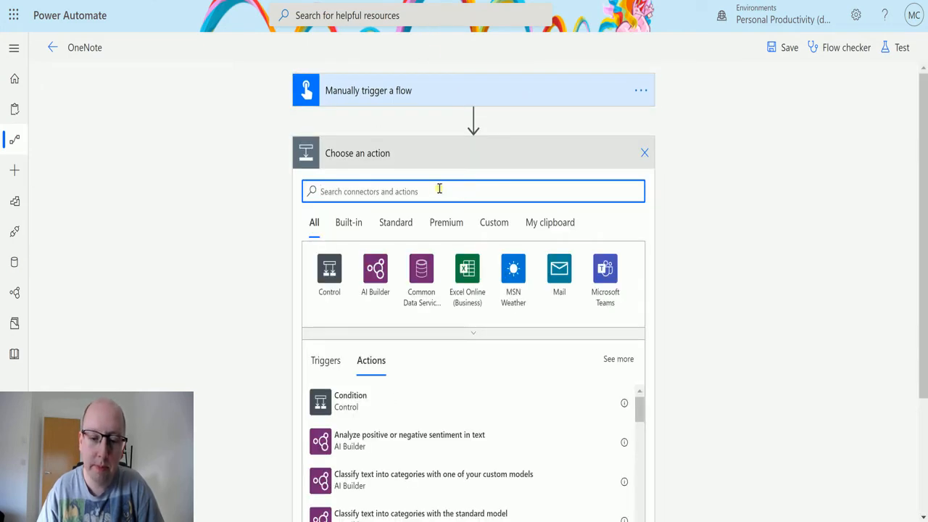
pyautogui.write('onenote')
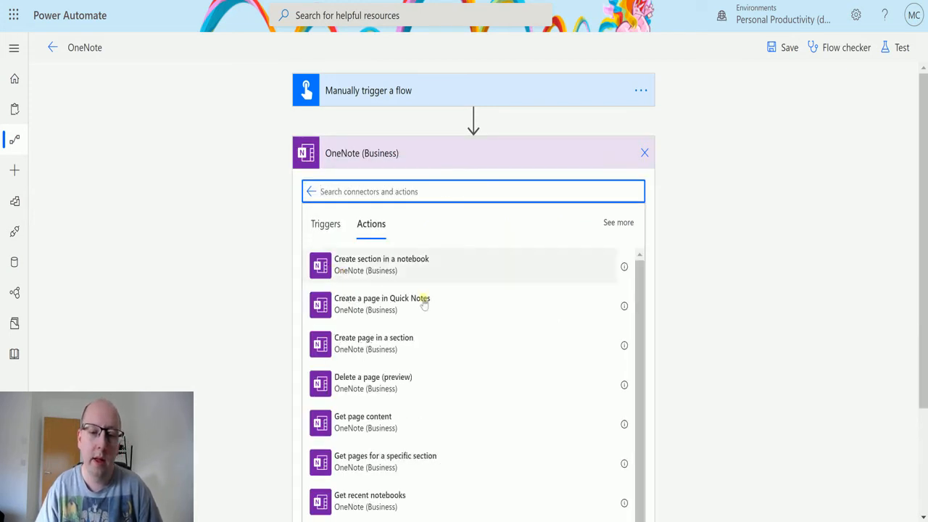
pyautogui.moveTo(377, 274)
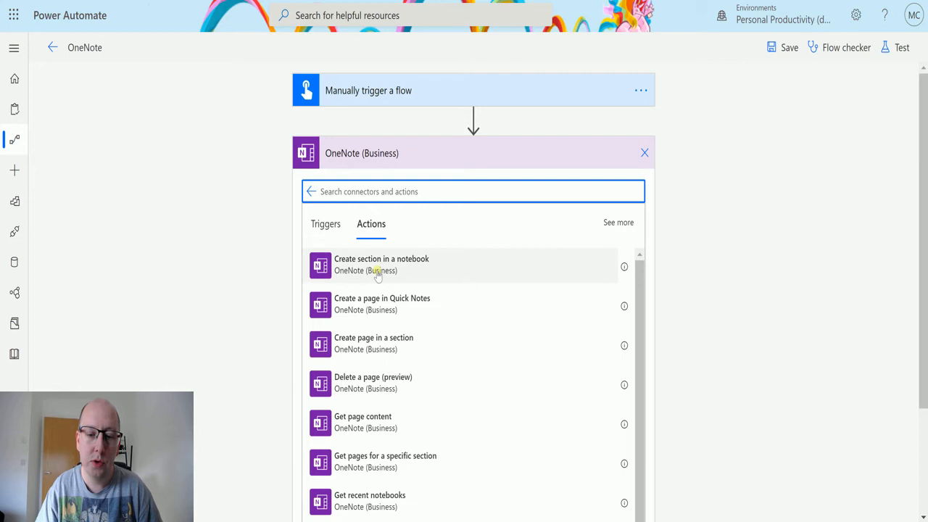
# Step: Add a 'Create section in a notebook' action targeting MCJ Notebook, ready to name the section
pyautogui.click(380, 263)
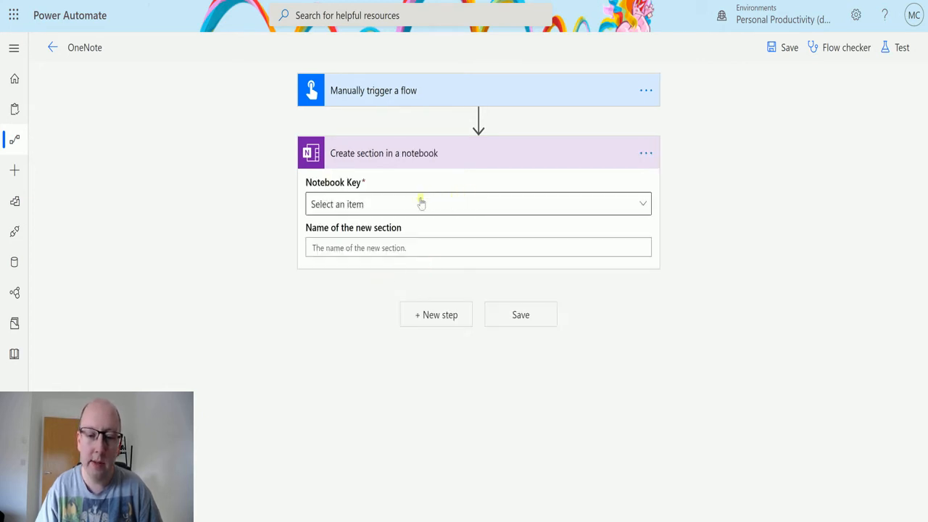
pyautogui.moveTo(337, 174)
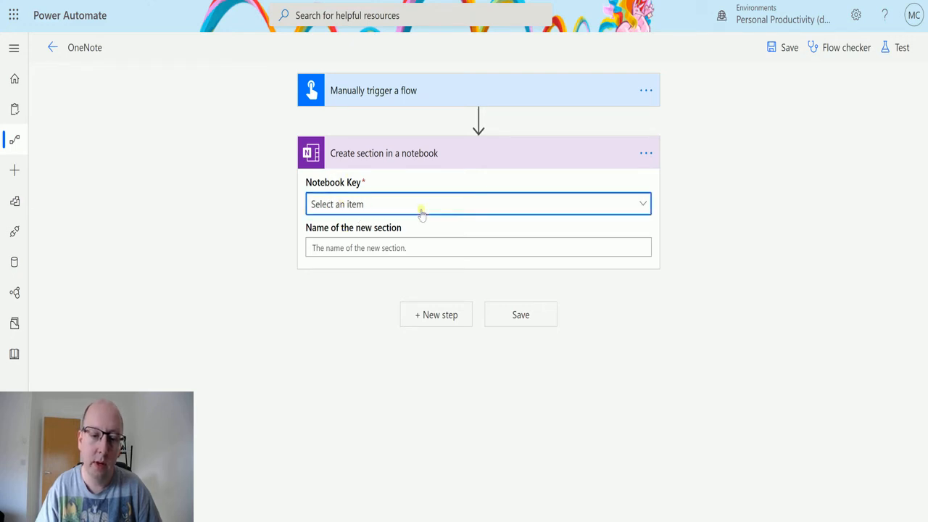
pyautogui.click(478, 203)
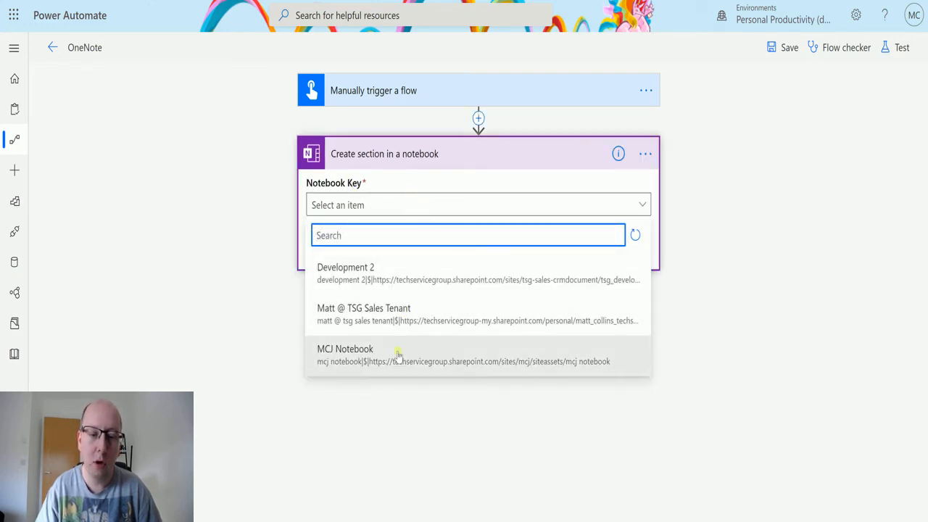
pyautogui.moveTo(412, 327)
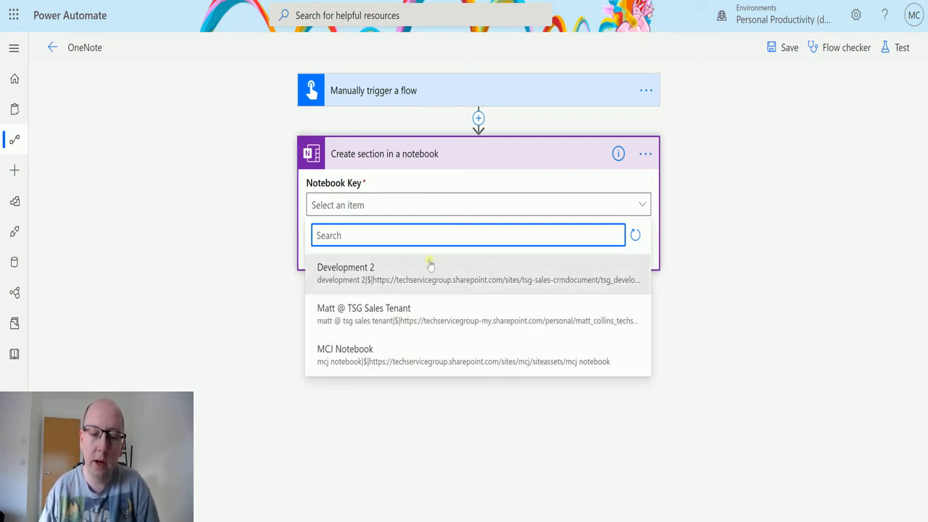
pyautogui.moveTo(311, 360)
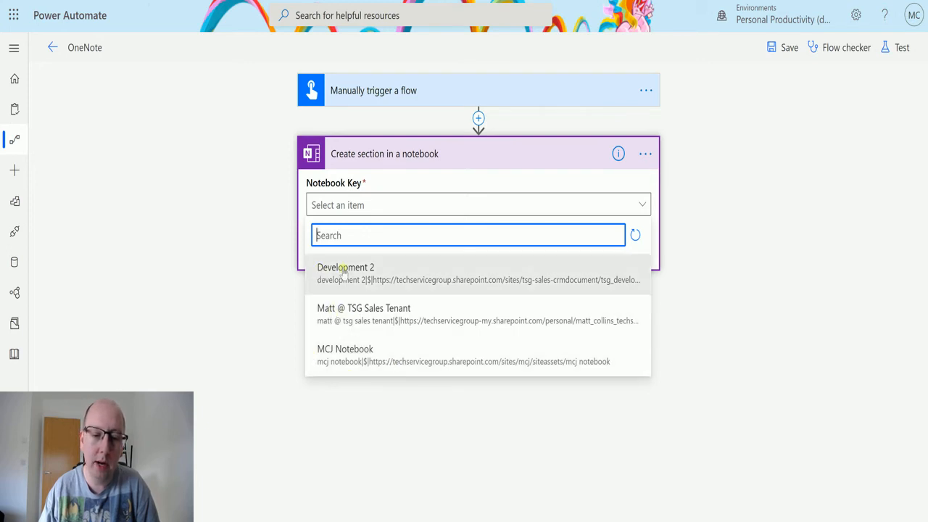
pyautogui.moveTo(346, 355)
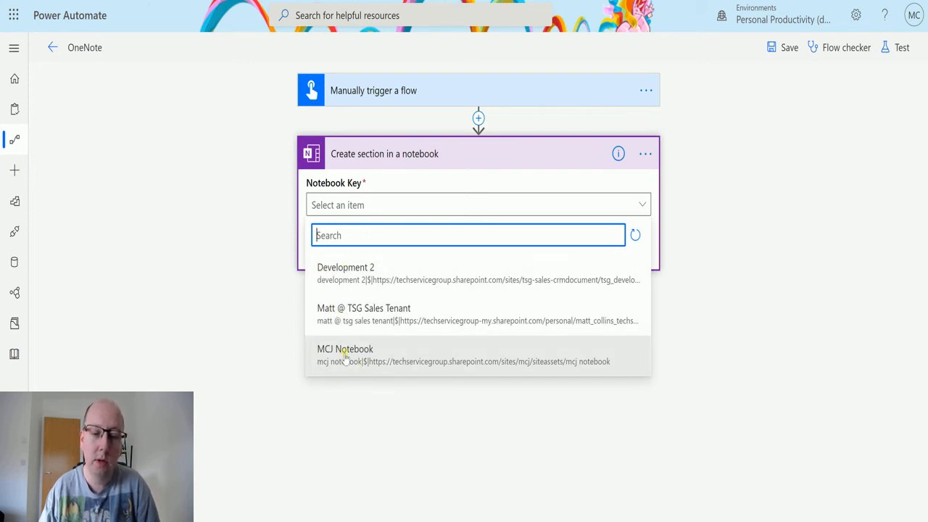
pyautogui.click(345, 355)
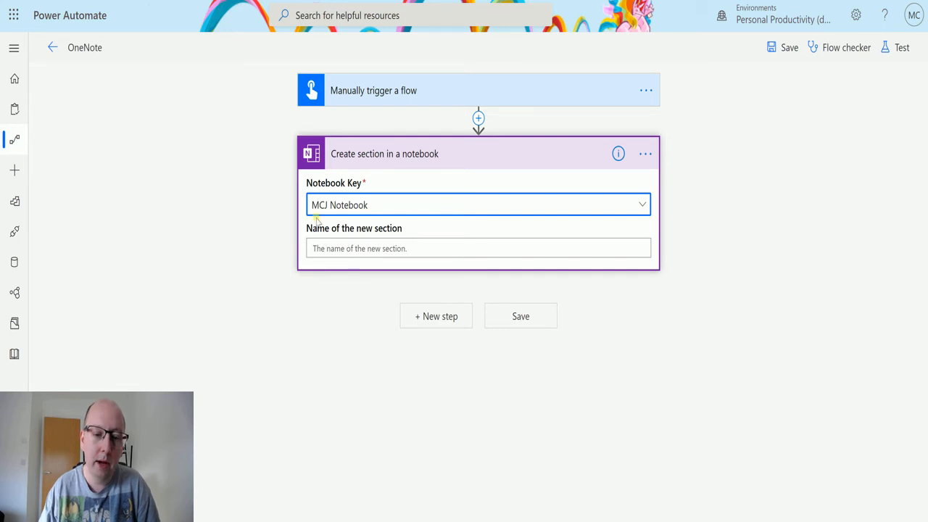
pyautogui.click(479, 248)
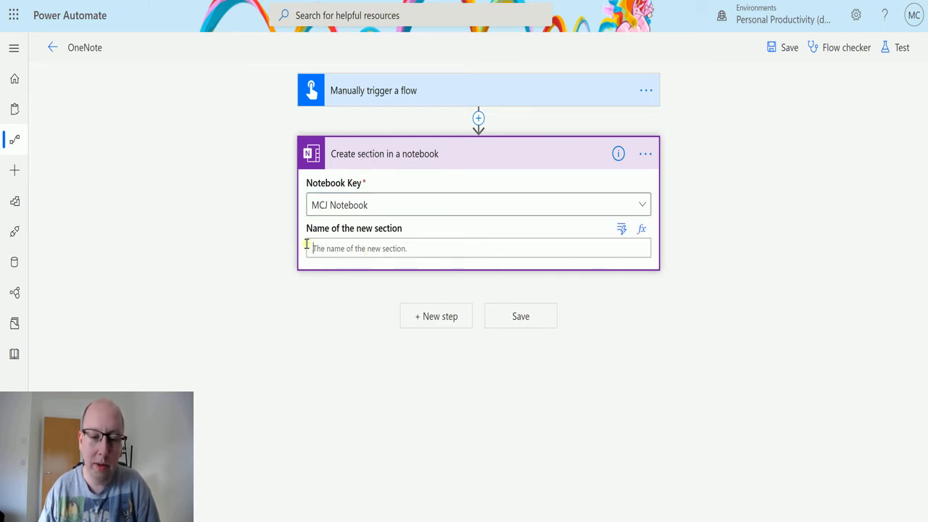
pyautogui.moveTo(680, 203)
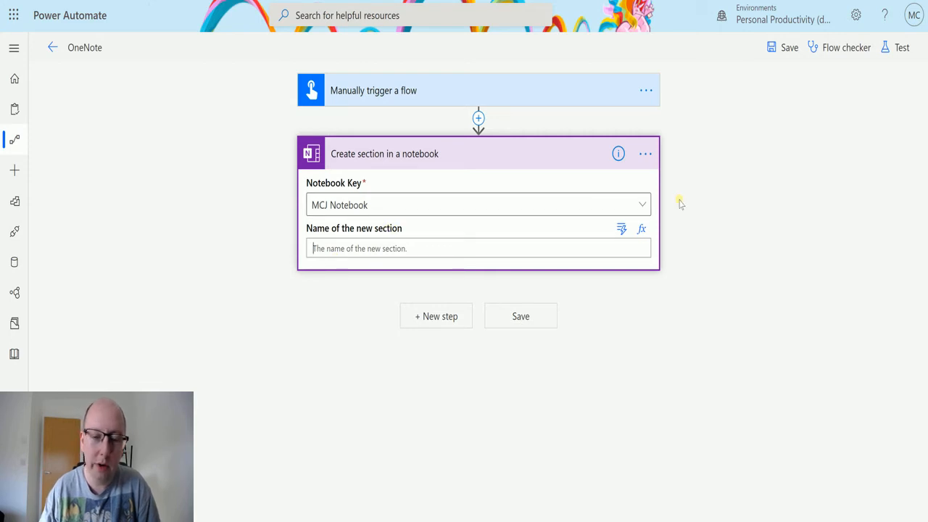
pyautogui.moveTo(652, 180)
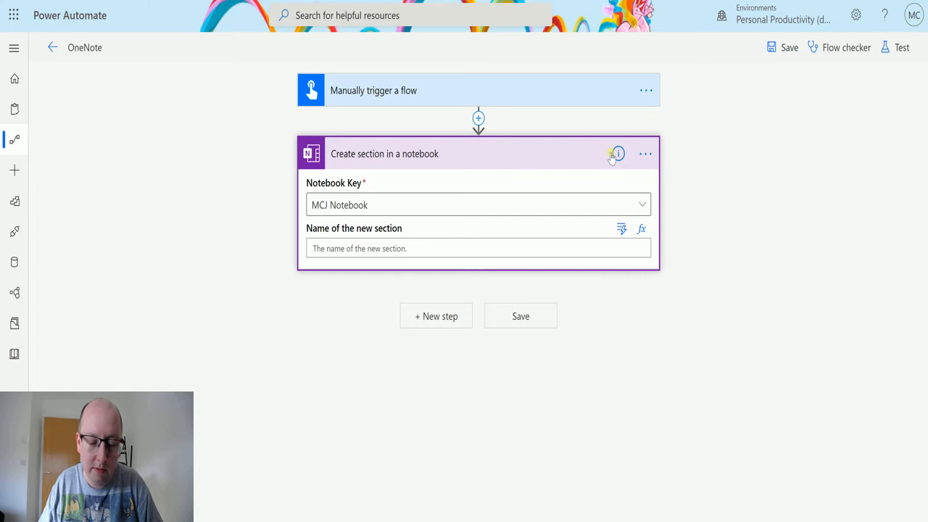
pyautogui.moveTo(615, 153)
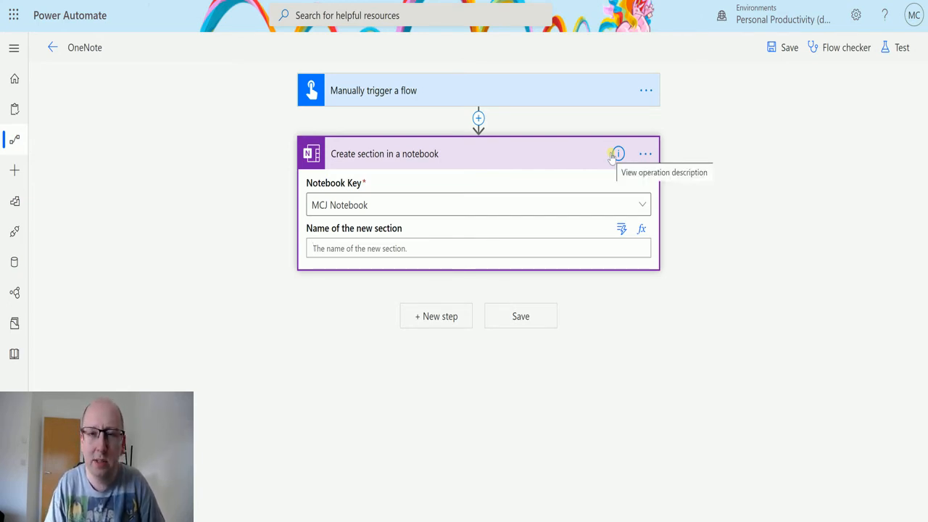
pyautogui.click(478, 248)
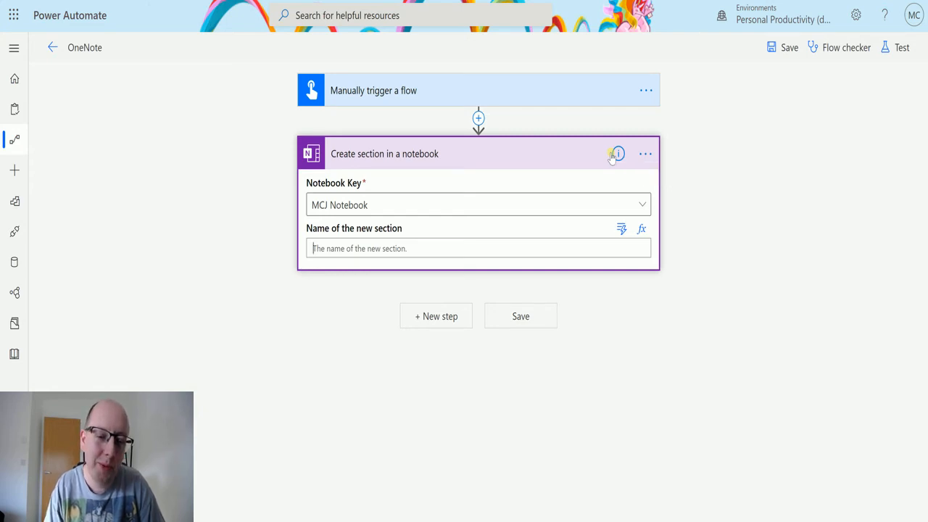
# Step: Name the new section 'Flow Section 1' and start a test of the flow
pyautogui.write('F')
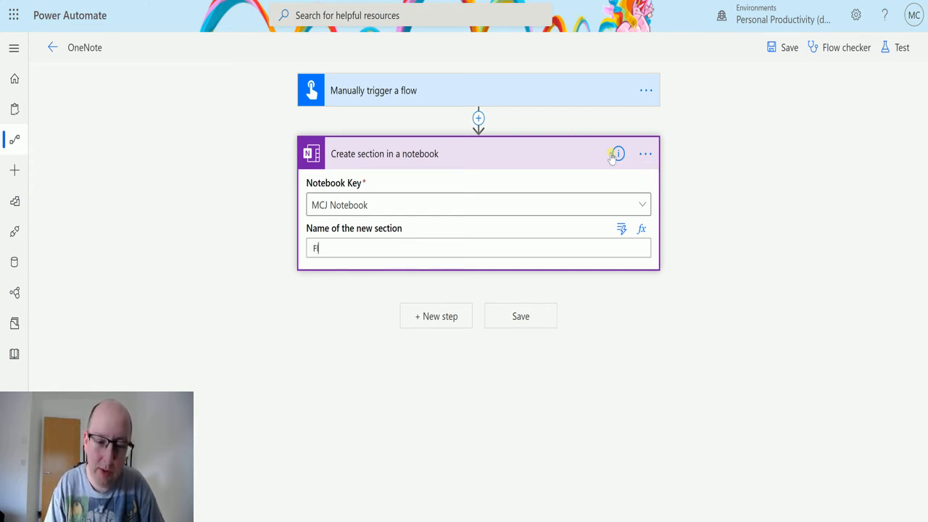
pyautogui.write('low Secti')
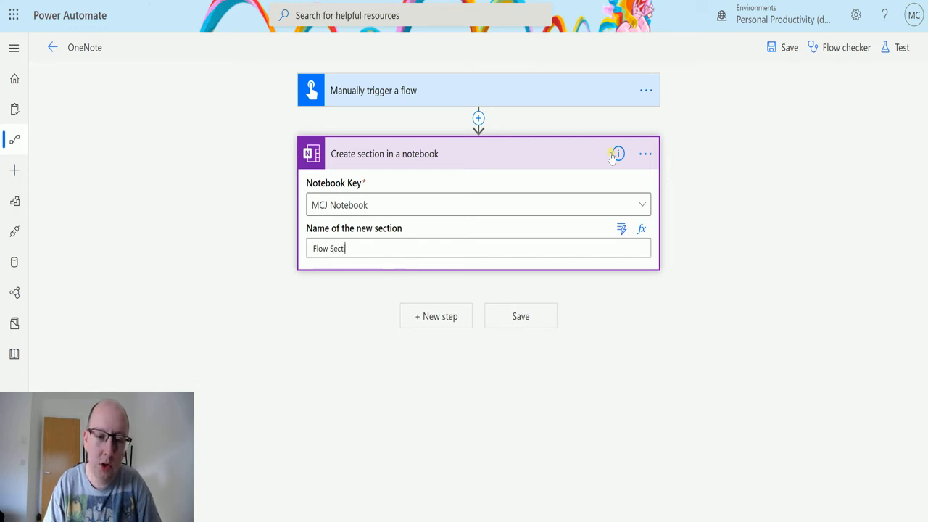
pyautogui.write('on 1')
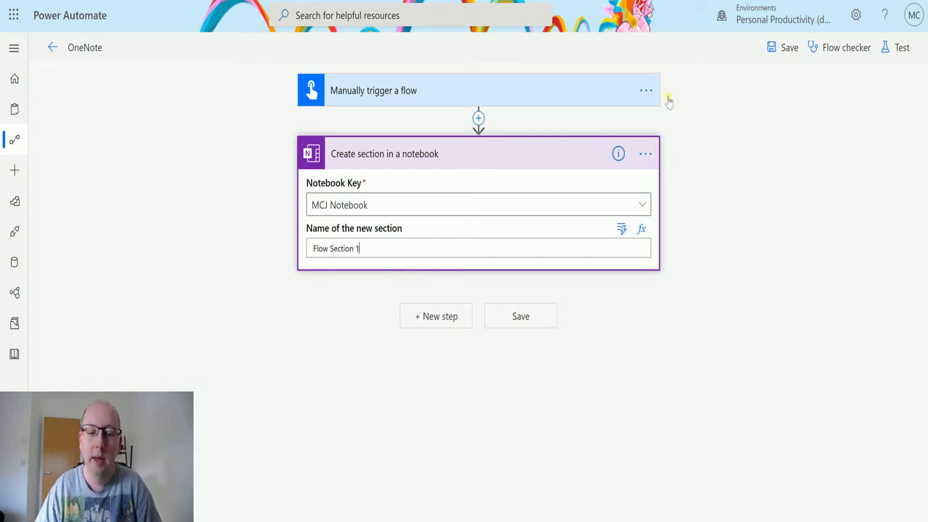
pyautogui.click(902, 46)
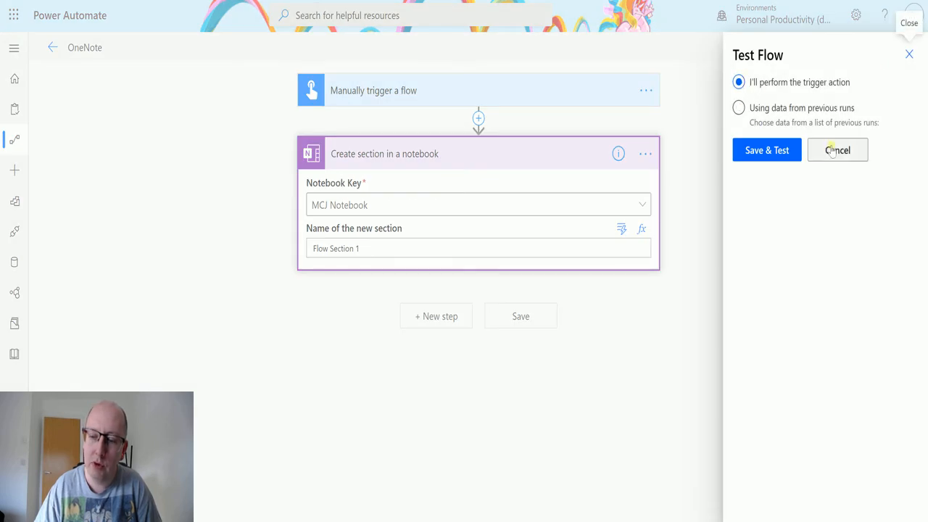
# Step: Save & Test with a manual trigger and run the flow now
pyautogui.click(766, 149)
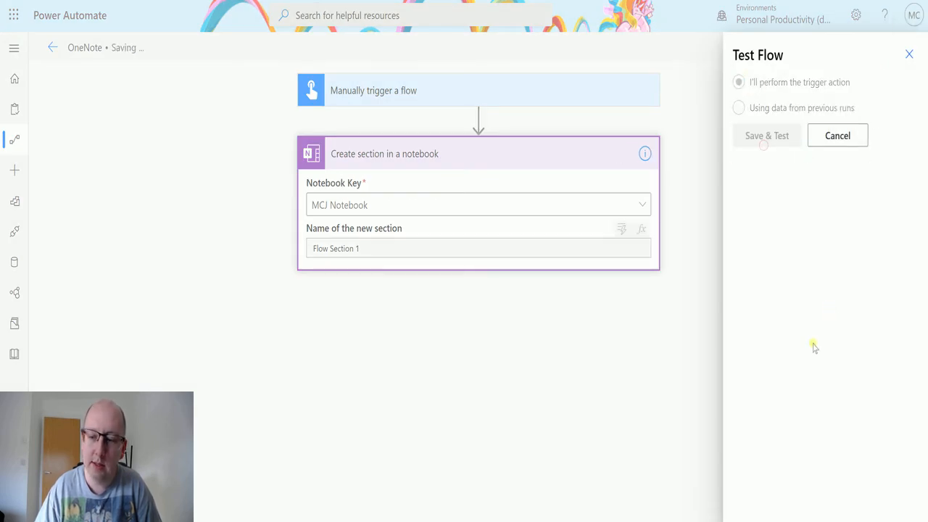
pyautogui.click(766, 136)
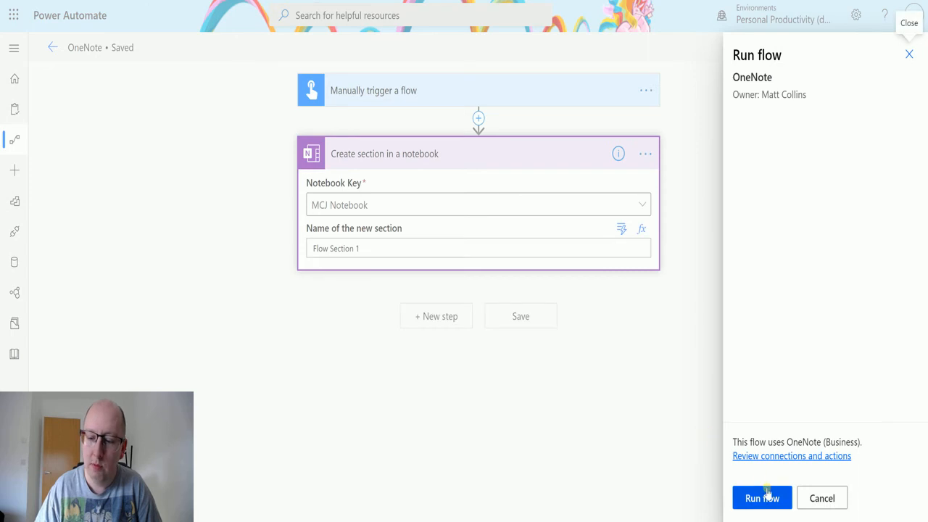
pyautogui.click(762, 499)
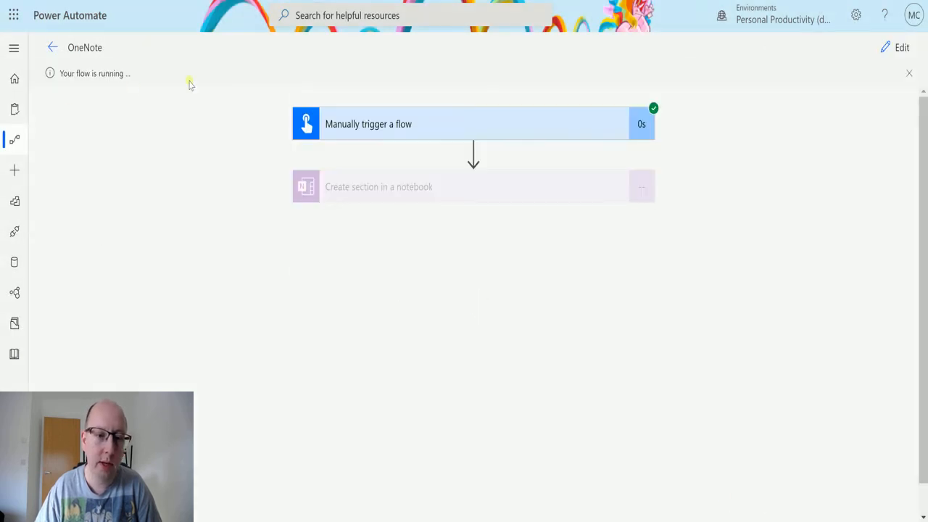
pyautogui.moveTo(343, 98)
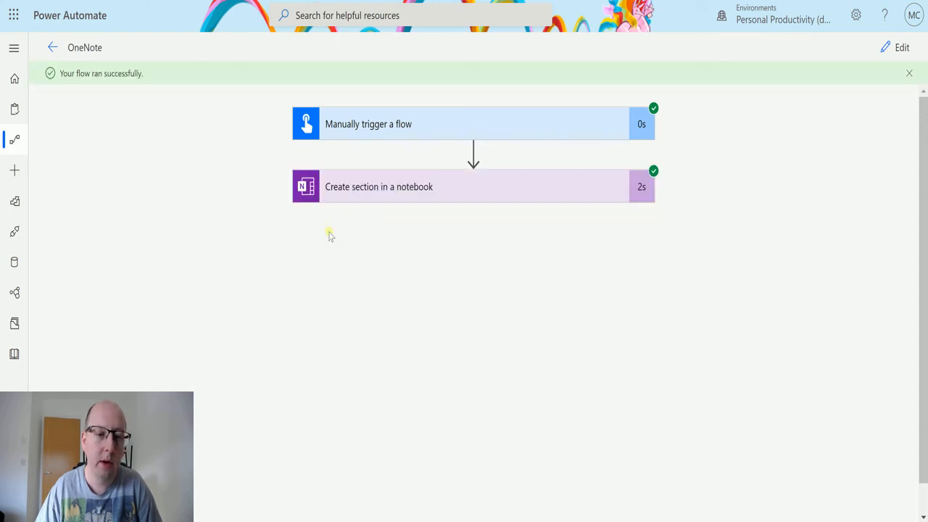
pyautogui.moveTo(435, 187)
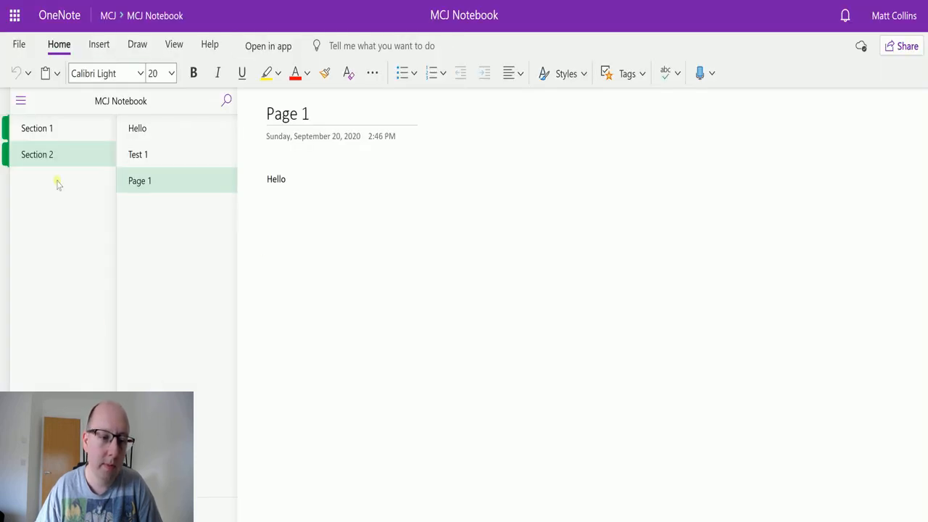
pyautogui.moveTo(55, 185)
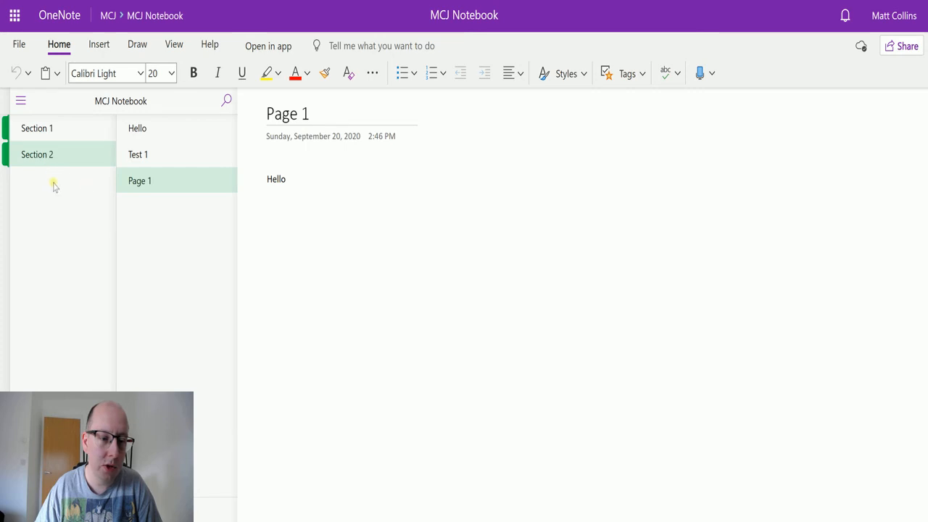
pyautogui.moveTo(71, 217)
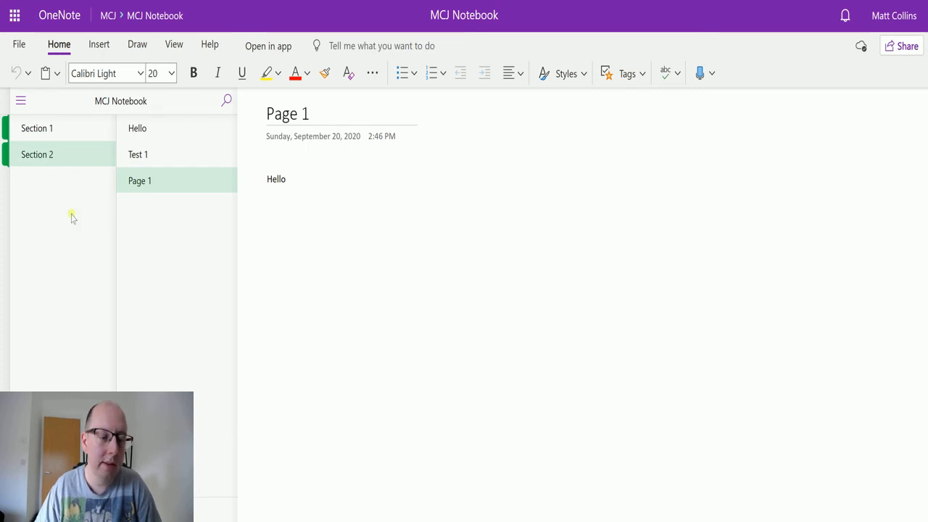
pyautogui.moveTo(85, 210)
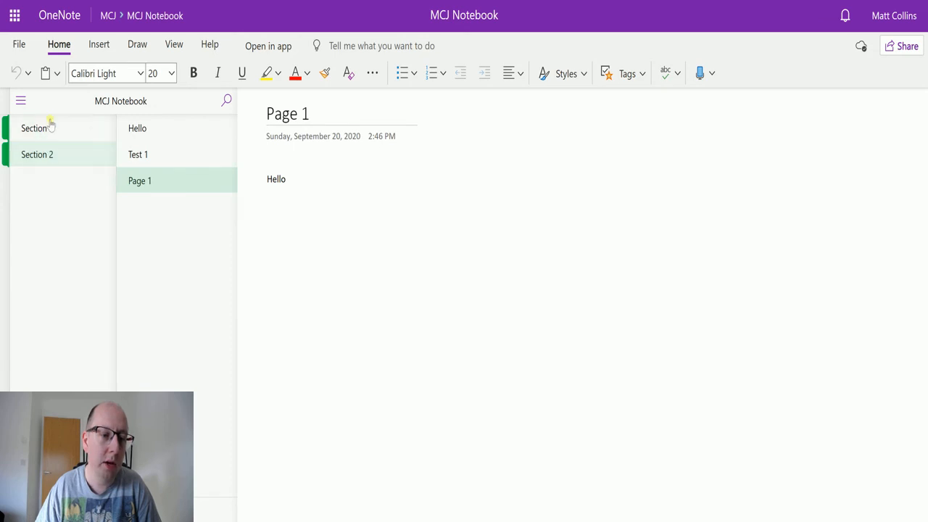
# Step: Switch between Section 1 and Section 2 so MCJ Notebook's section list refreshes
pyautogui.click(35, 128)
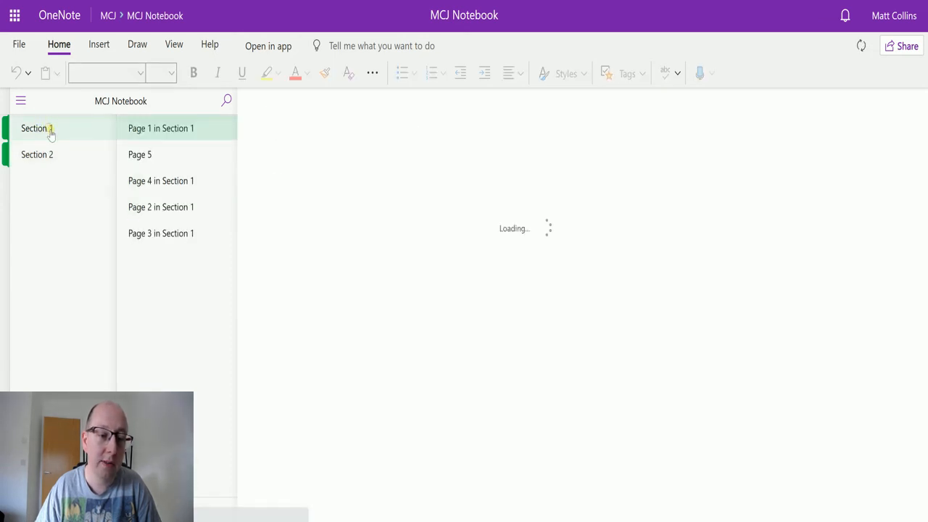
pyautogui.click(37, 153)
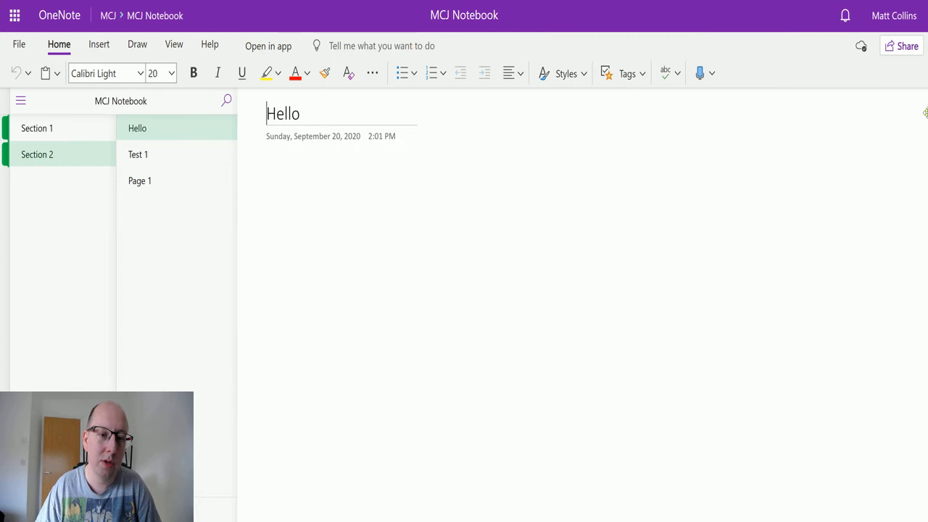
pyautogui.moveTo(717, 296)
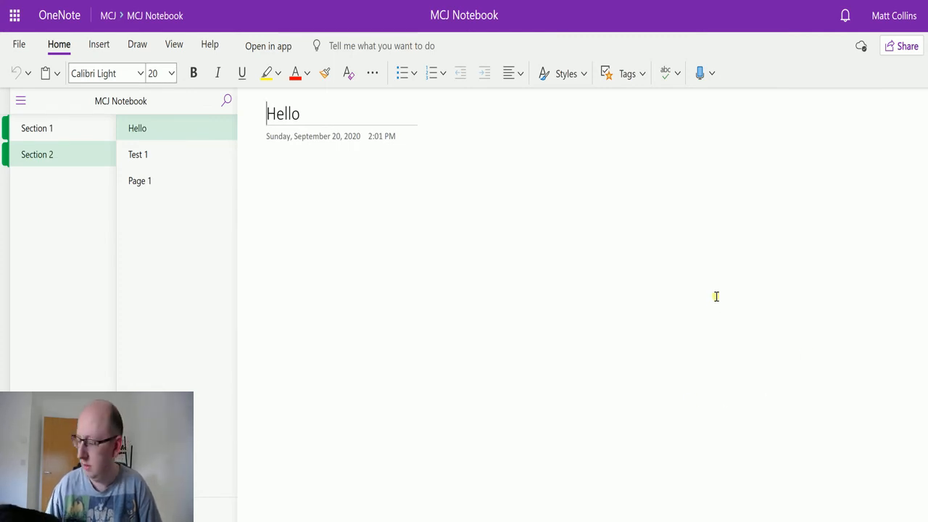
pyautogui.moveTo(708, 304)
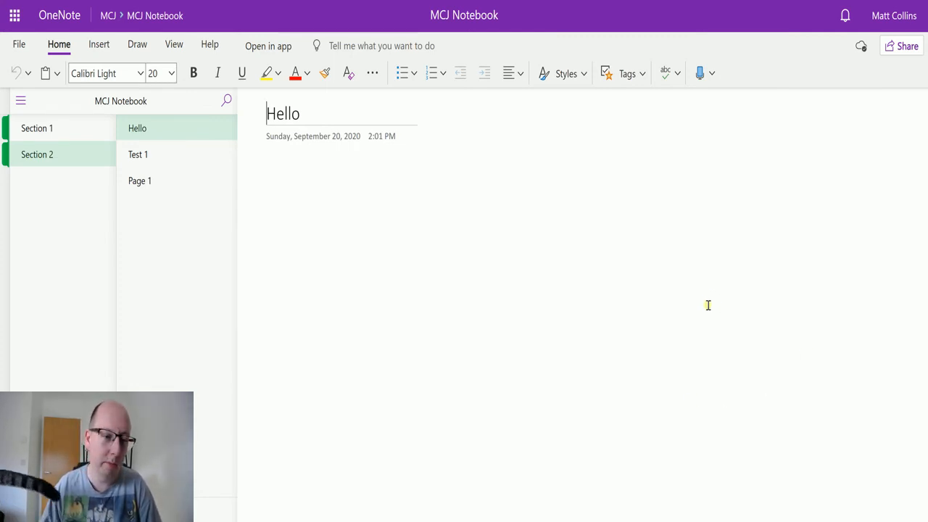
pyautogui.moveTo(240, 200)
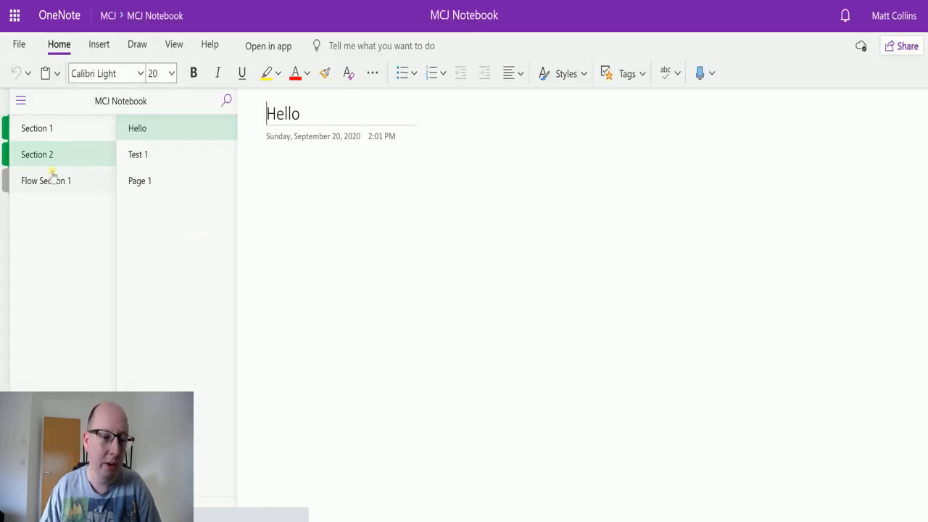
# Step: Open Flow Section 1 in MCJ Notebook and see it has no pages
pyautogui.click(47, 180)
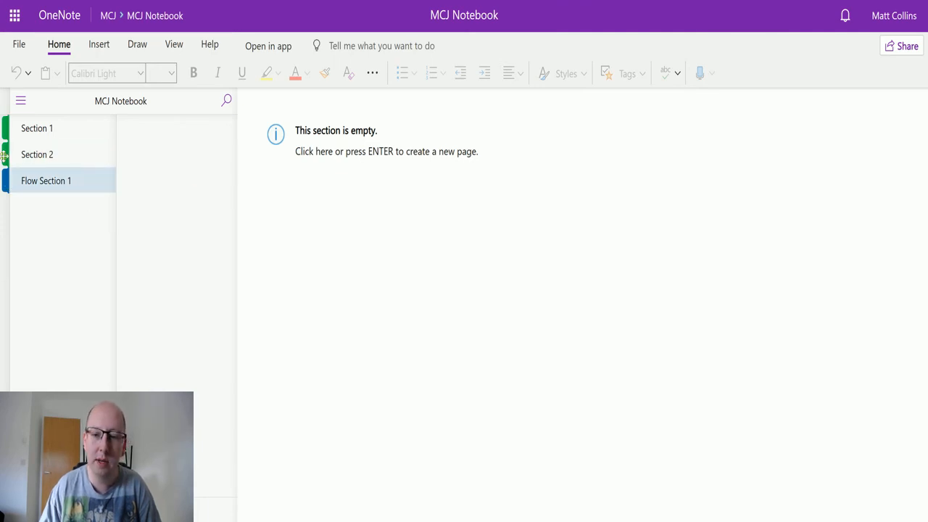
pyautogui.moveTo(705, 107)
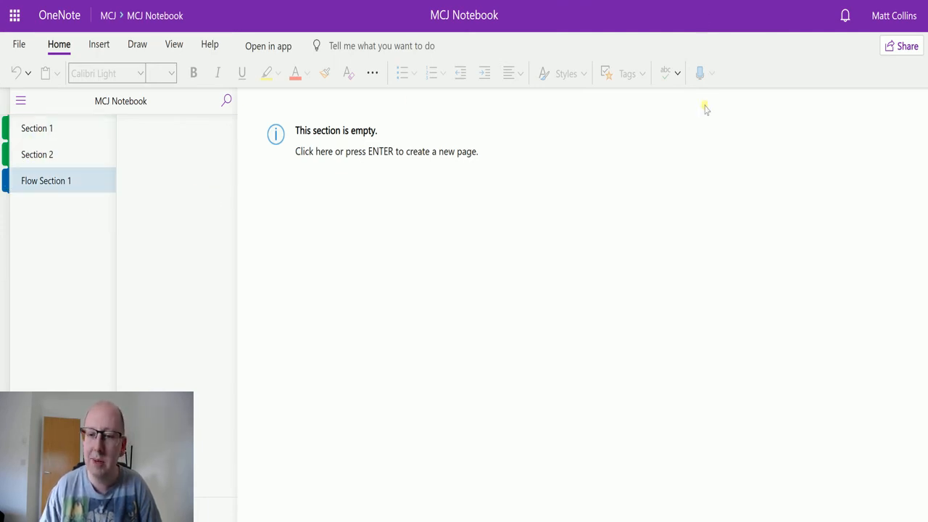
pyautogui.moveTo(612, 190)
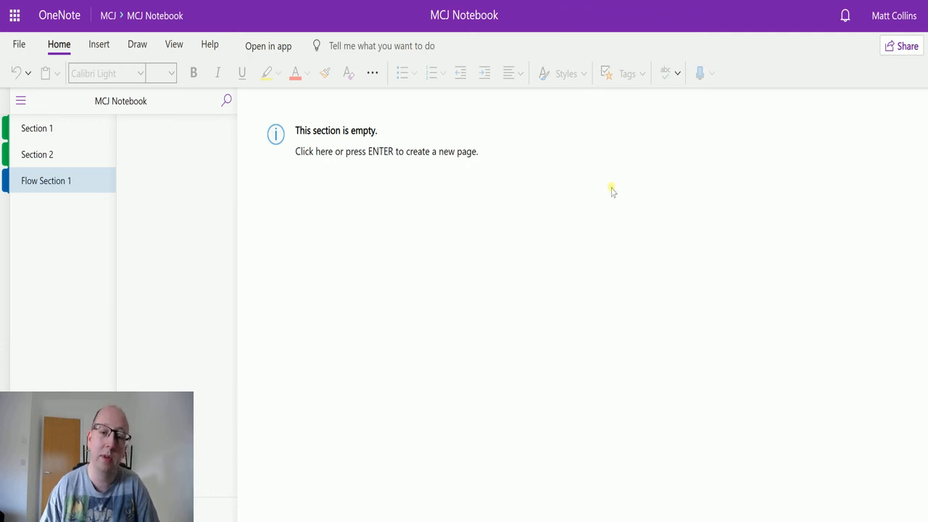
pyautogui.moveTo(795, 230)
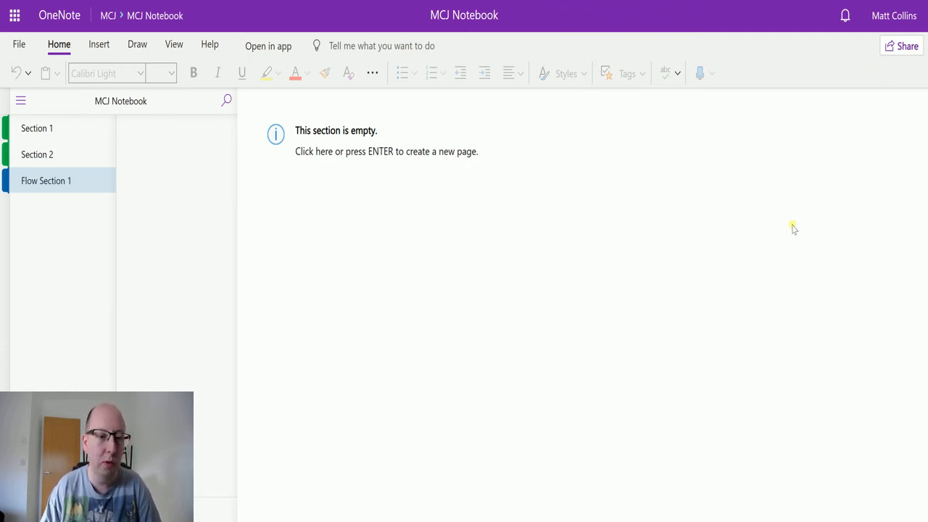
pyautogui.moveTo(586, 250)
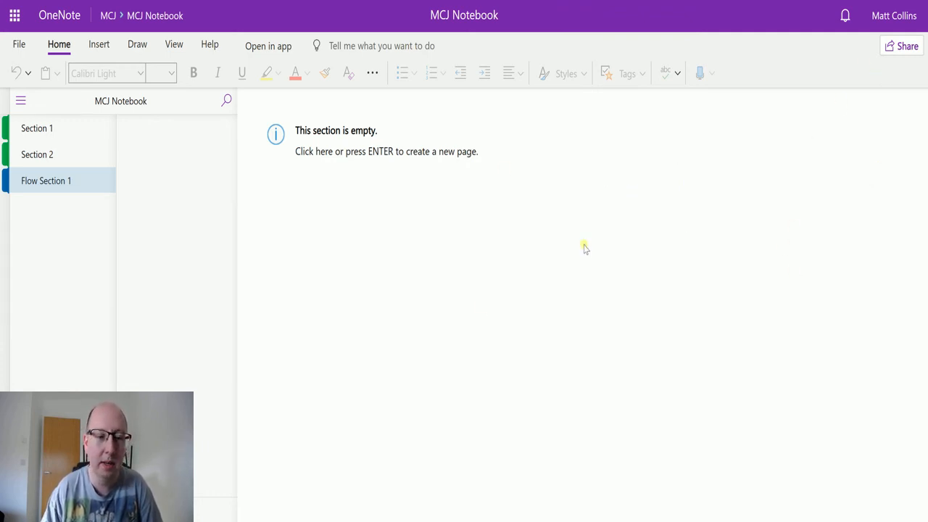
pyautogui.moveTo(690, 134)
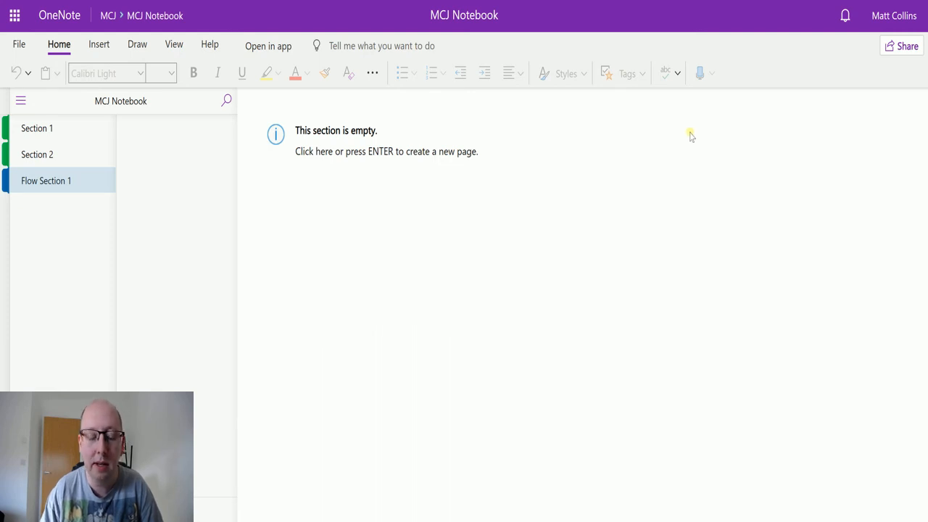
pyautogui.moveTo(455, 288)
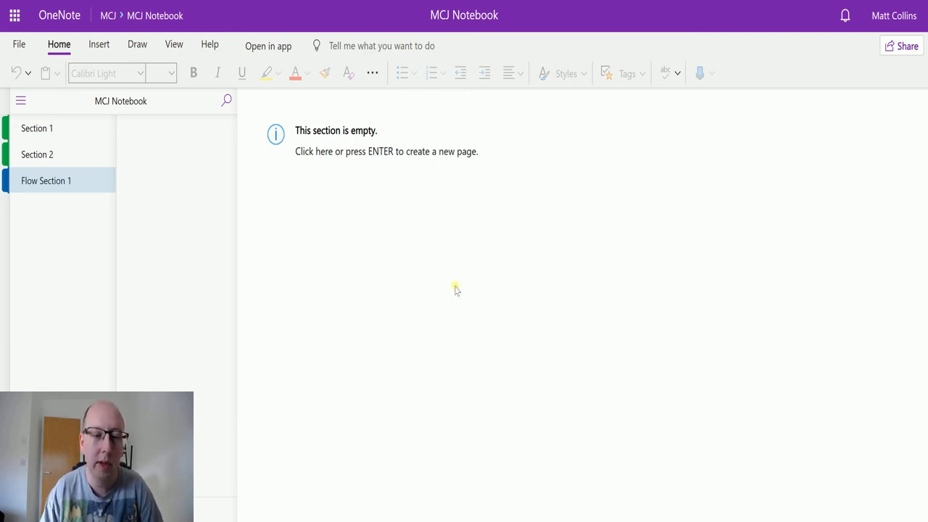
pyautogui.moveTo(166, 185)
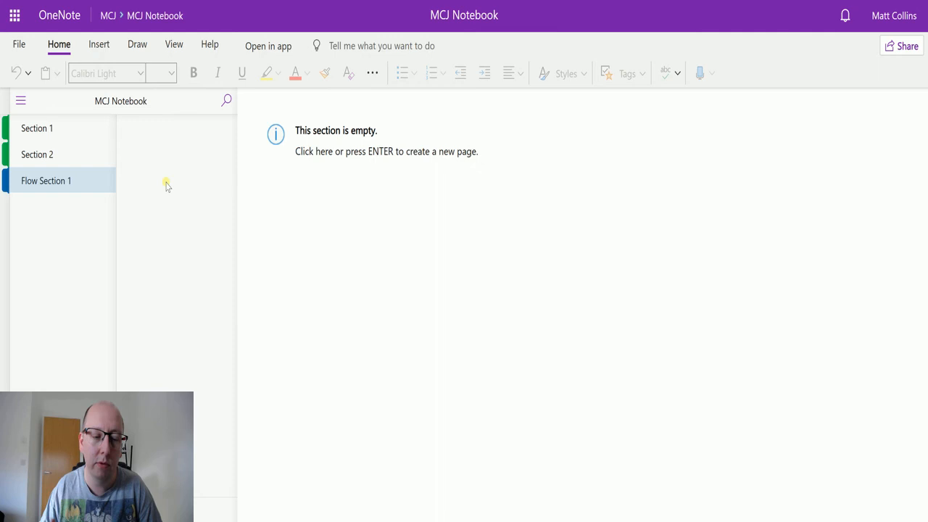
pyautogui.moveTo(438, 99)
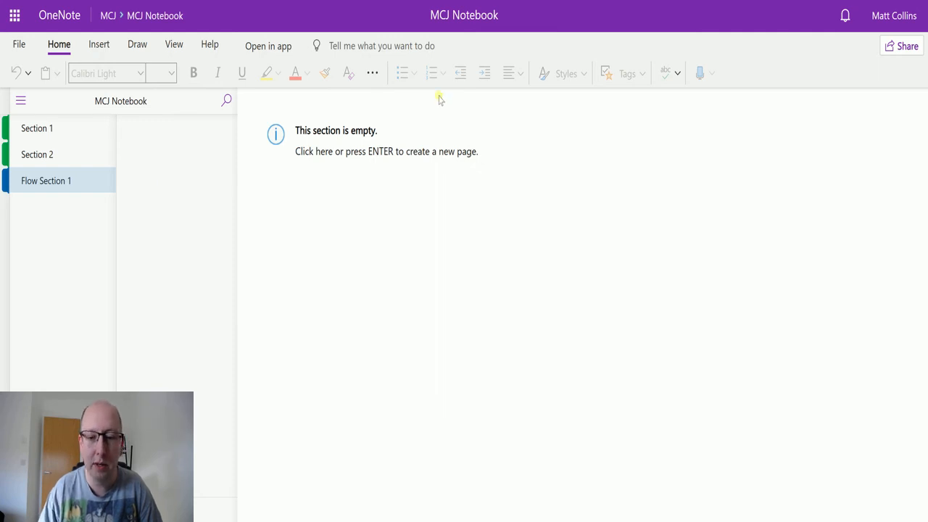